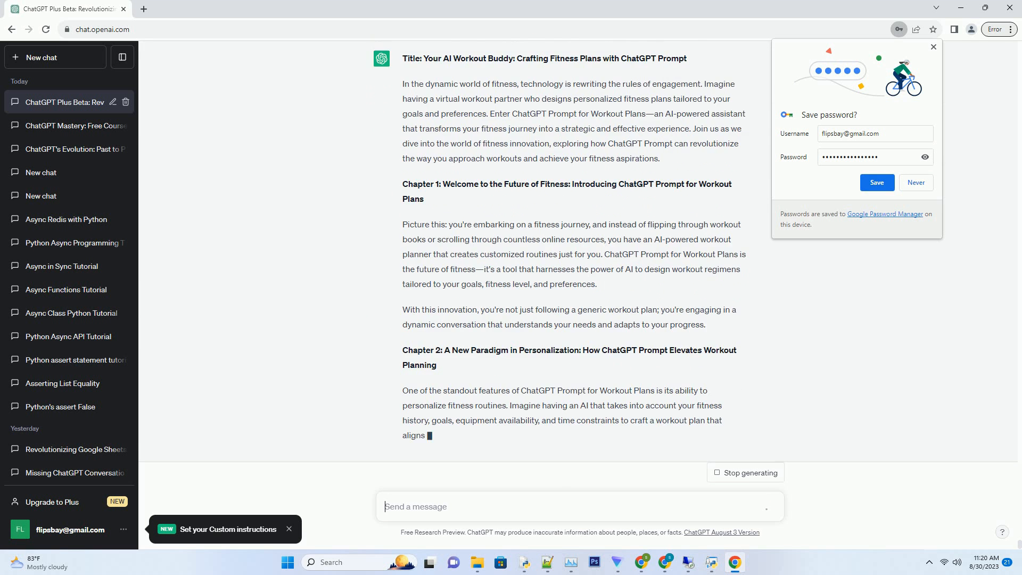
{"action": "scroll", "scroll_direction": "down", "scroll_amount": 3}
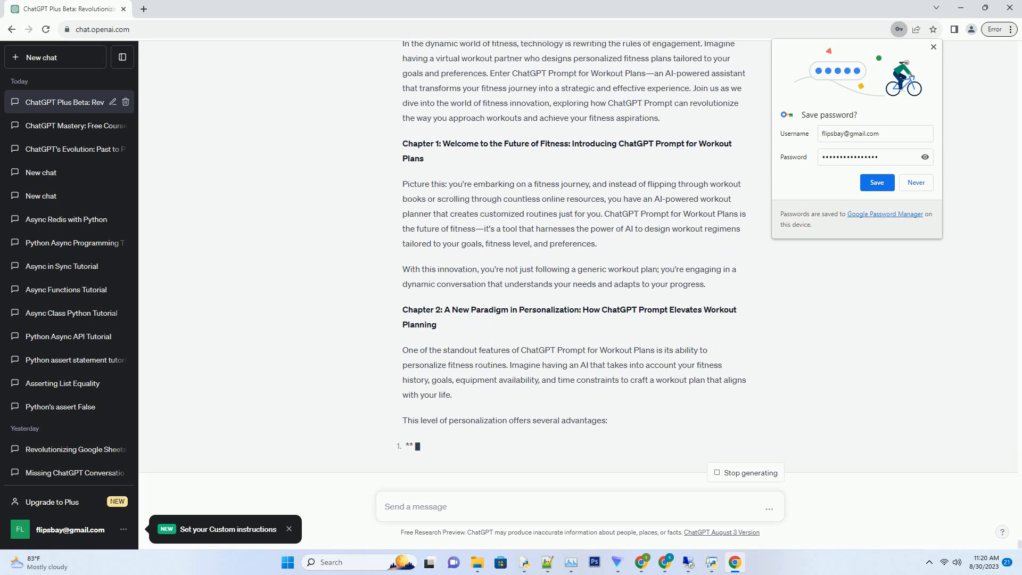